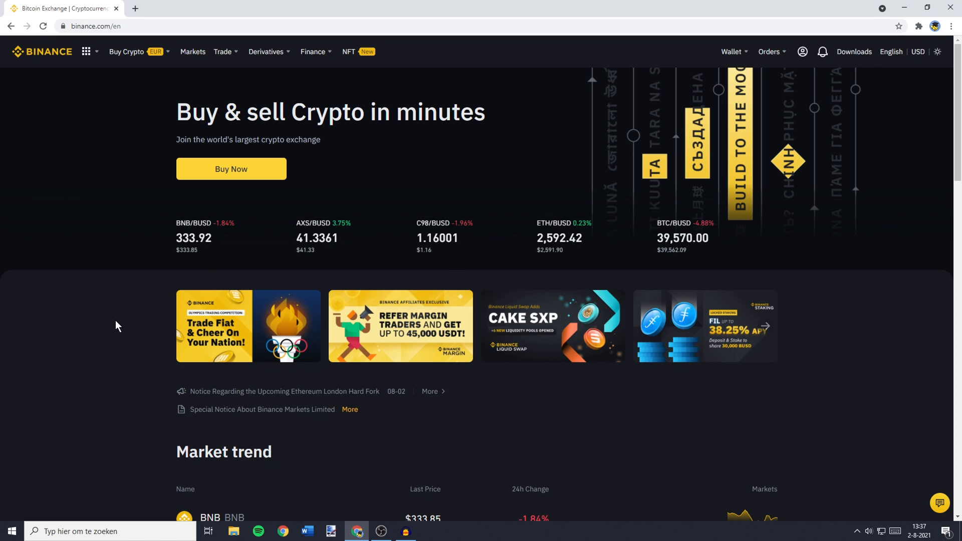
pyautogui.moveTo(113, 332)
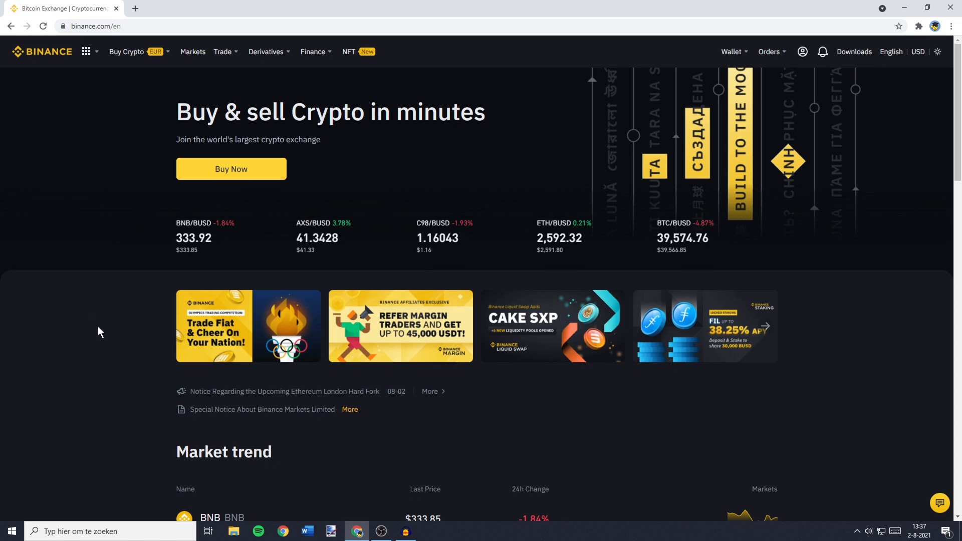
pyautogui.moveTo(192, 51)
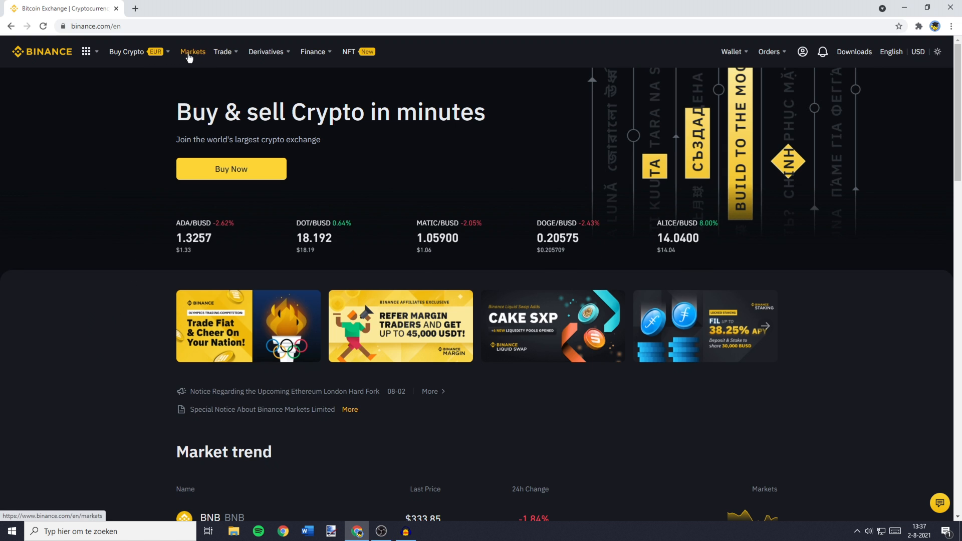
# Search the Markets list for 'eurusdt' and go to the EUR/USDT trading page.
pyautogui.click(193, 51)
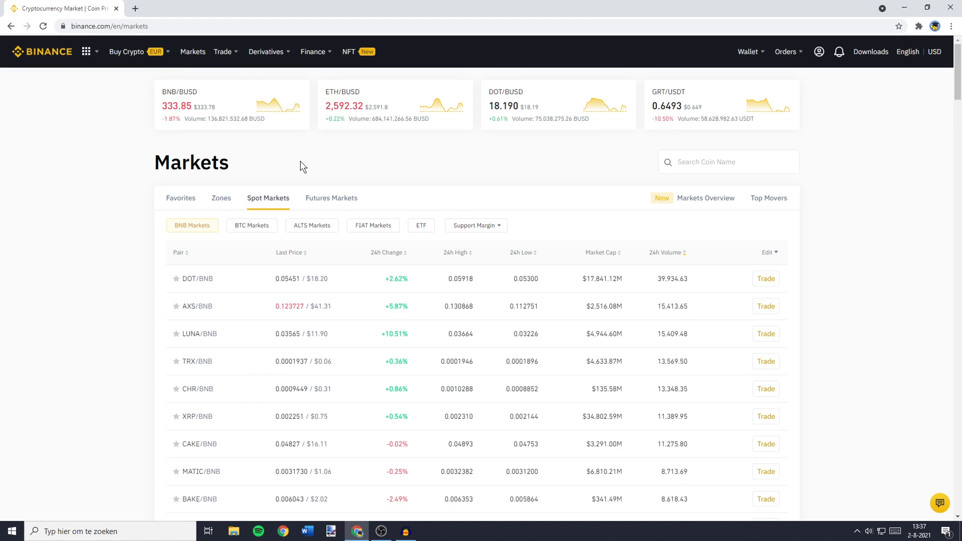
pyautogui.moveTo(364, 208)
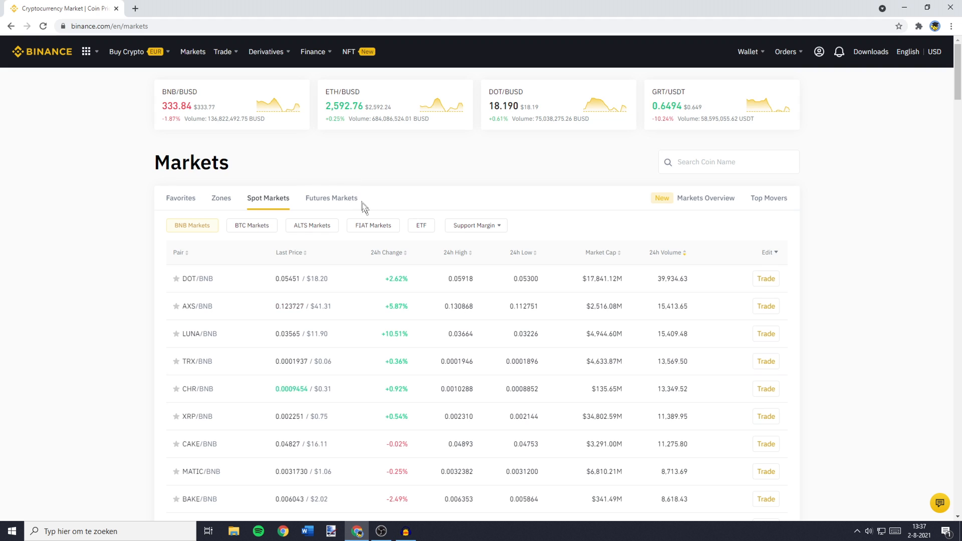
pyautogui.click(373, 225)
pyautogui.write('e')
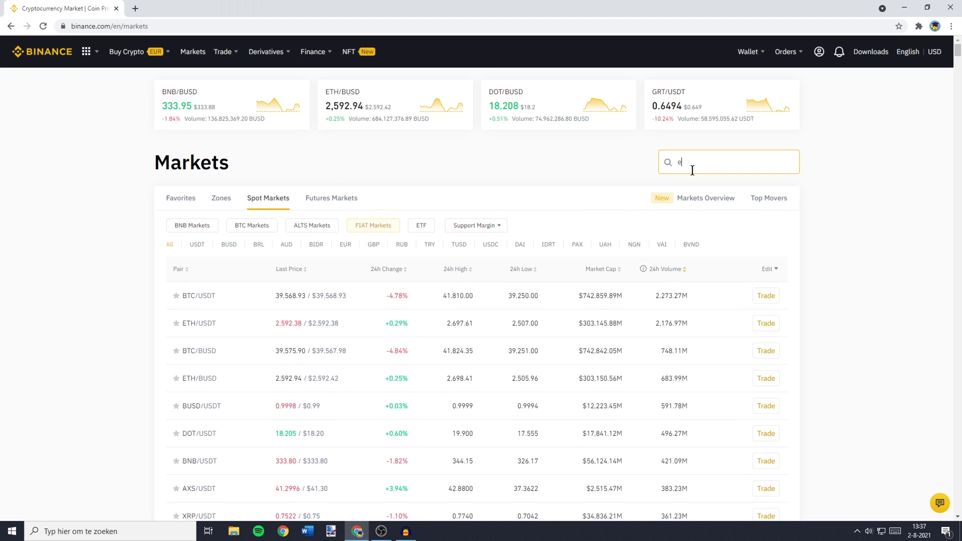
pyautogui.write('urusdt')
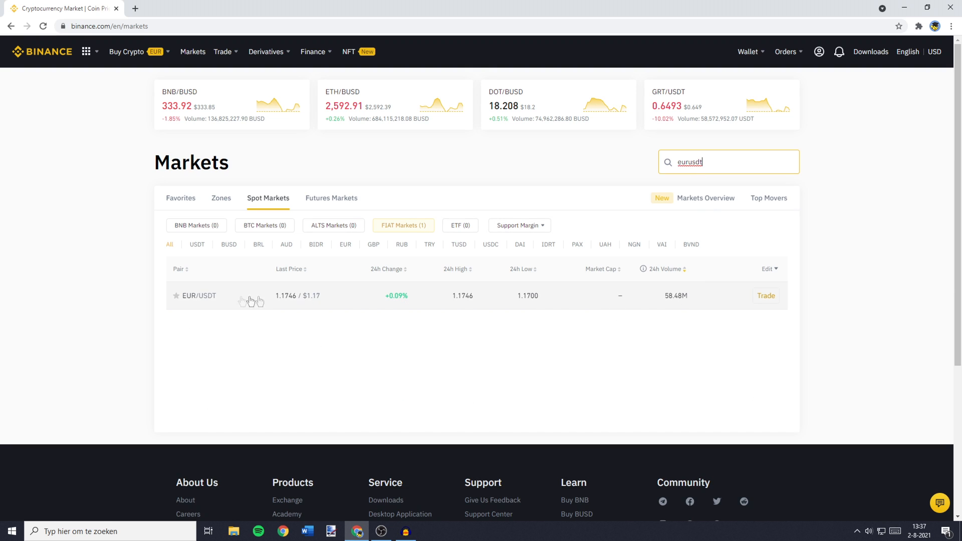
pyautogui.moveTo(767, 306)
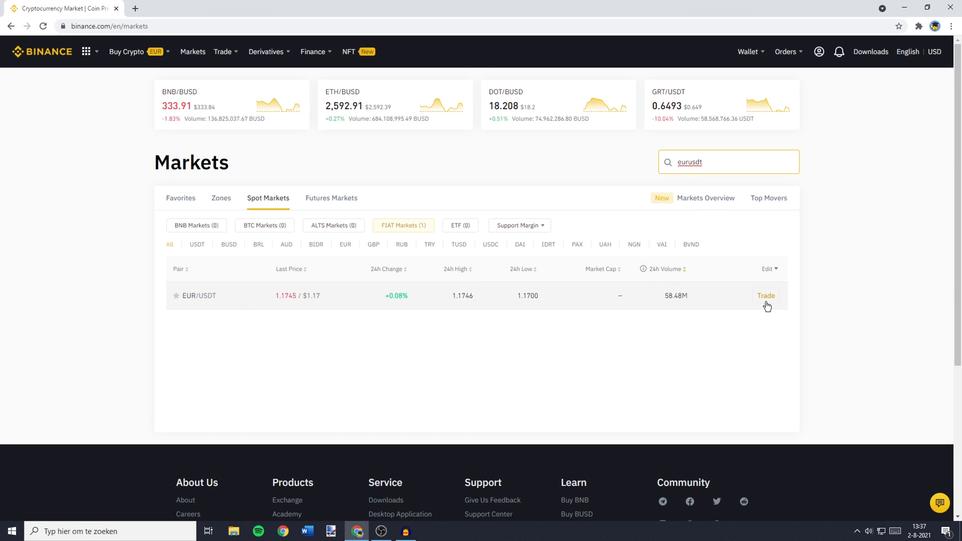
pyautogui.click(766, 295)
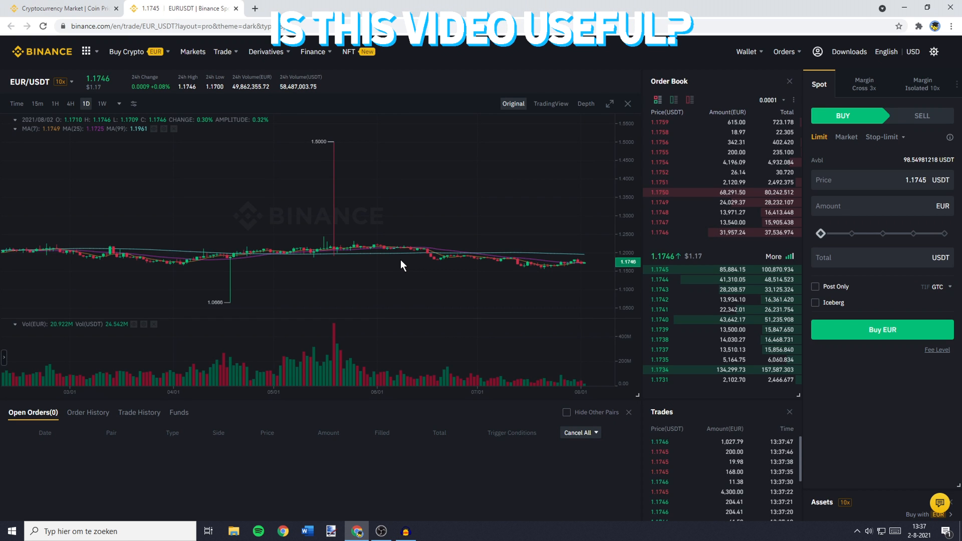
pyautogui.moveTo(395, 265)
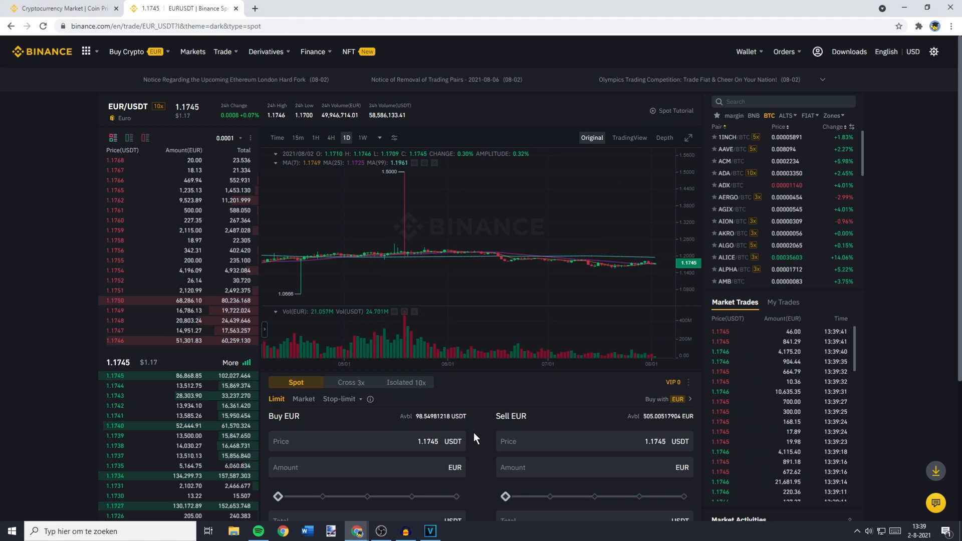
# Scroll the EUR/USDT page down to bring the Spot order panel into view.
pyautogui.scroll(-3)
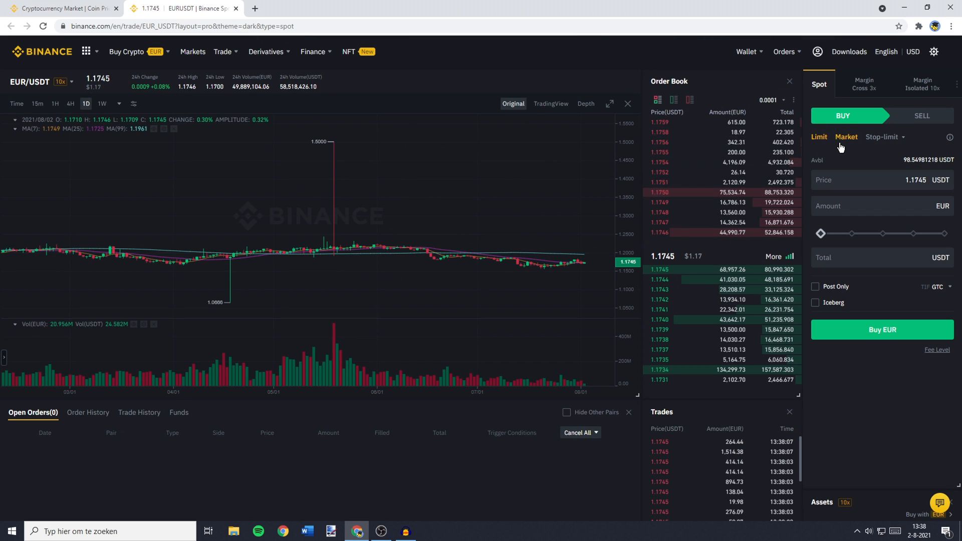
# Switch the Buy EUR order to Market and enter a total of 50 USDT.
pyautogui.click(846, 138)
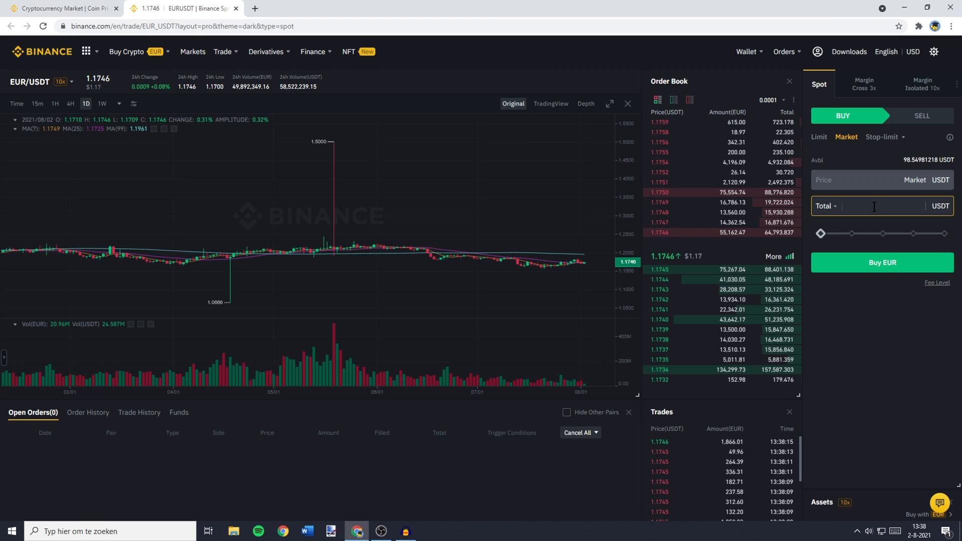
pyautogui.write('50')
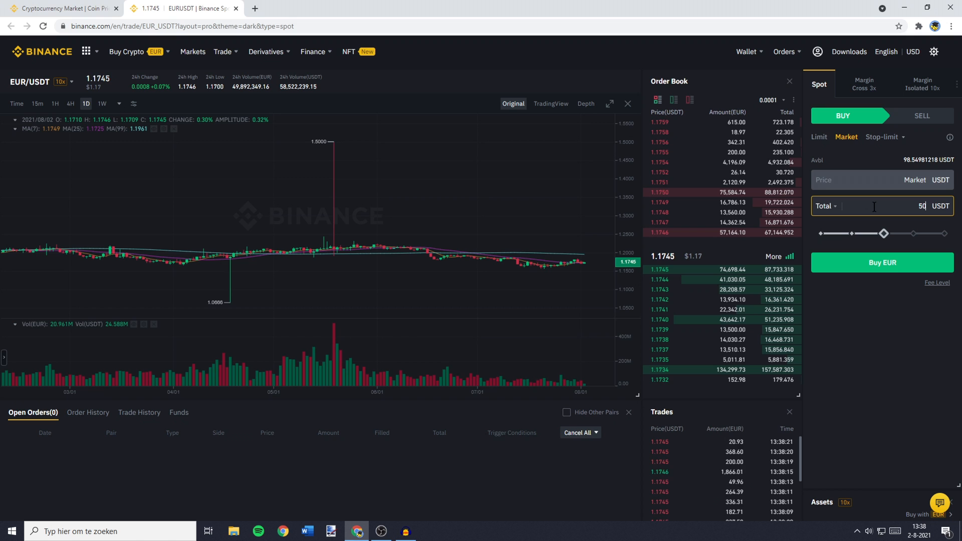